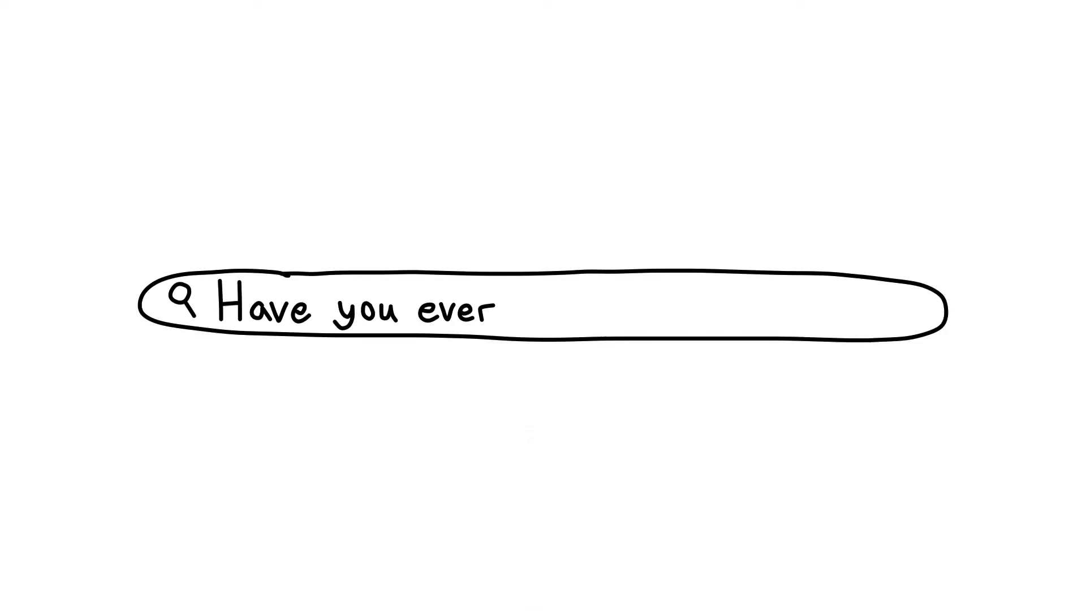
pyautogui.write('Googled something?')
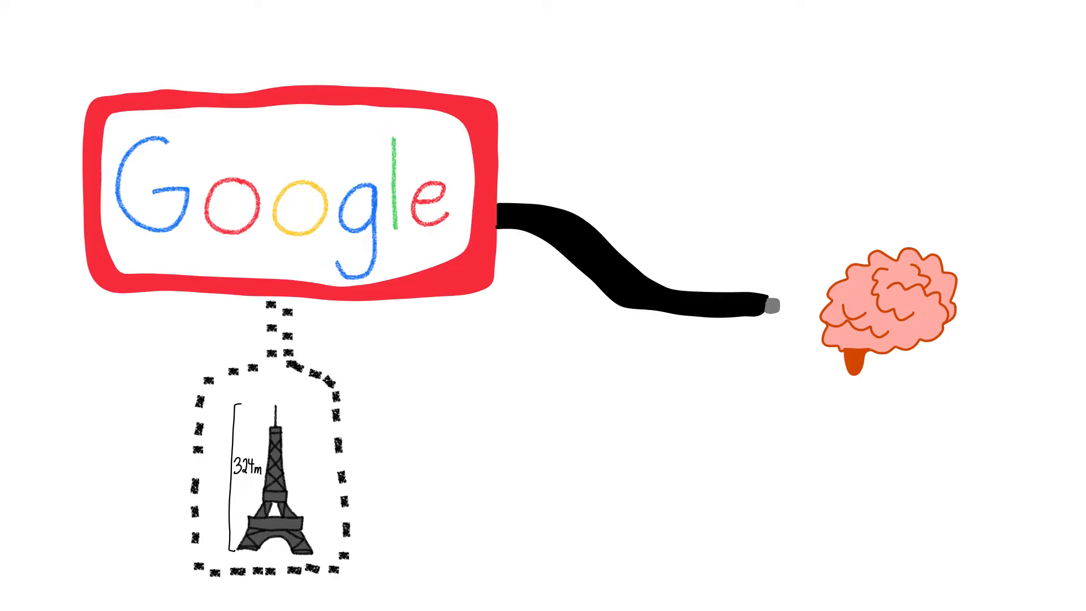
pyautogui.write('Transactive Memory')
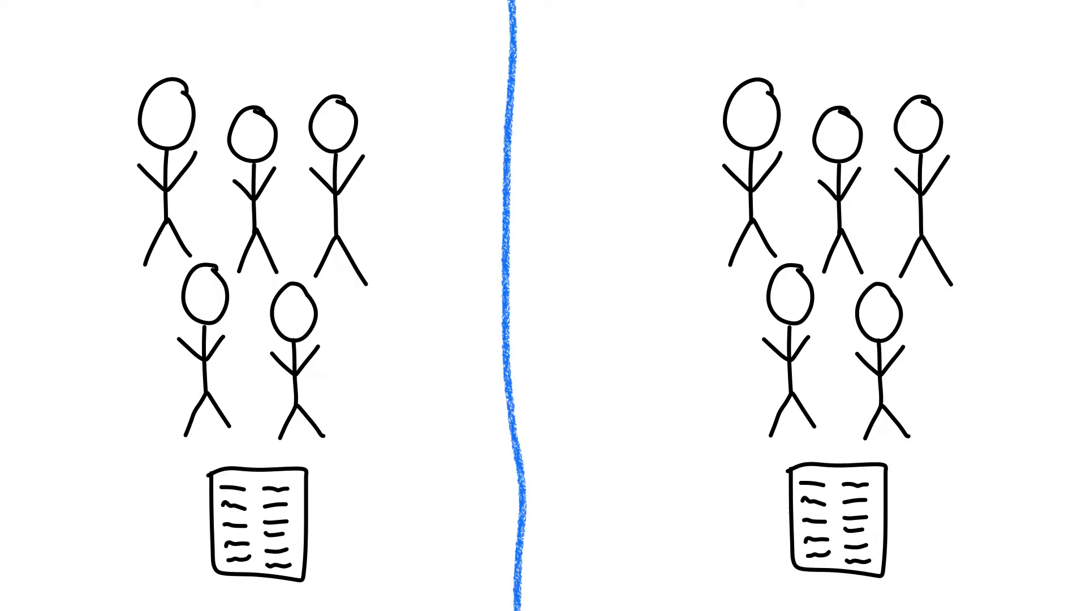
pyautogui.write('Memorize')
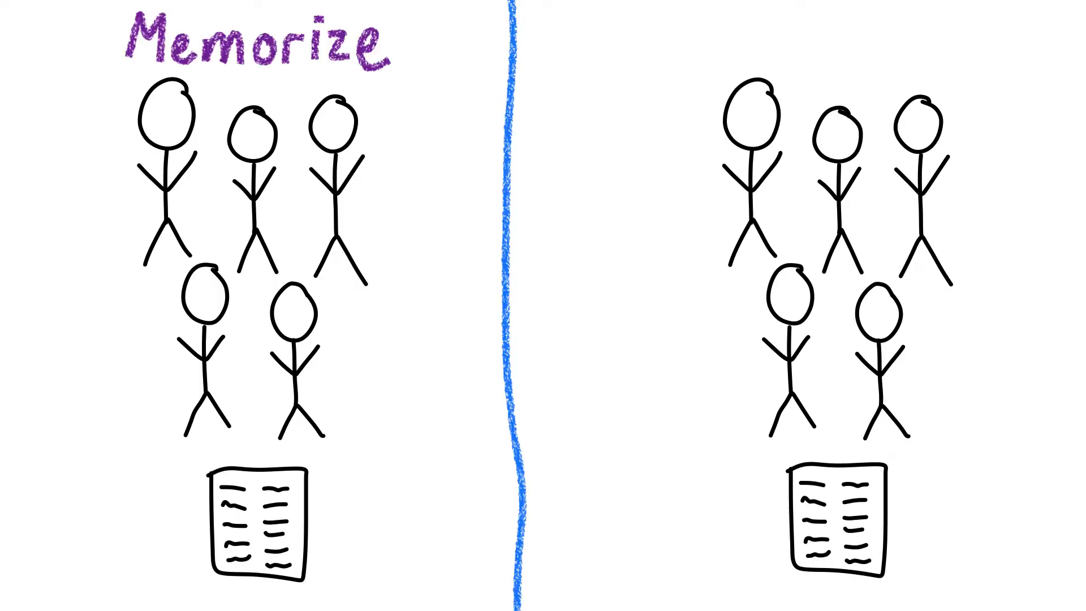
pyautogui.write('Access Facts Later')
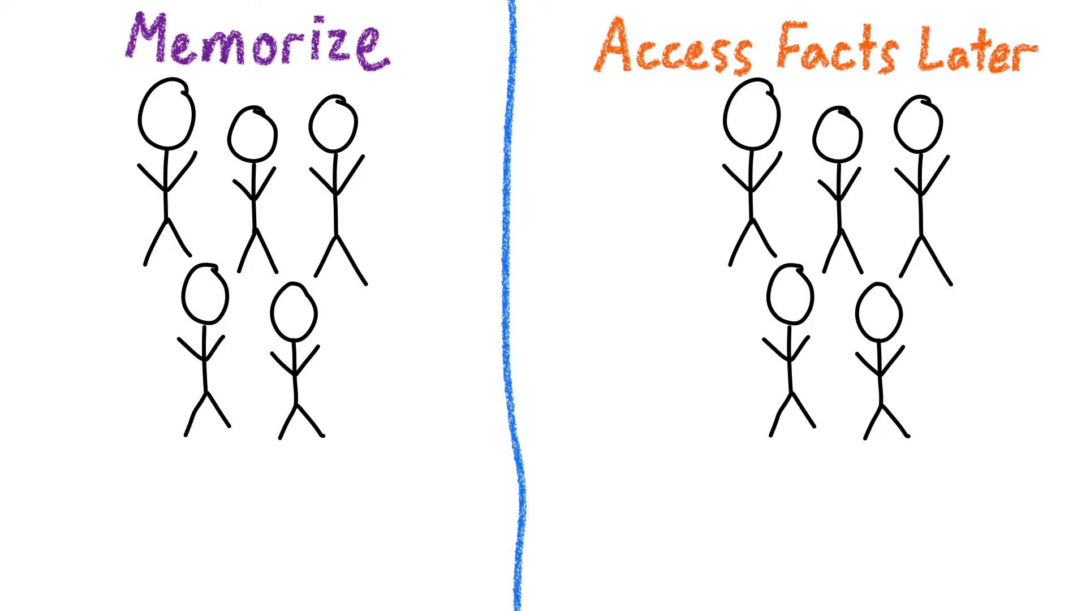
pyautogui.write('Remember the facts!')
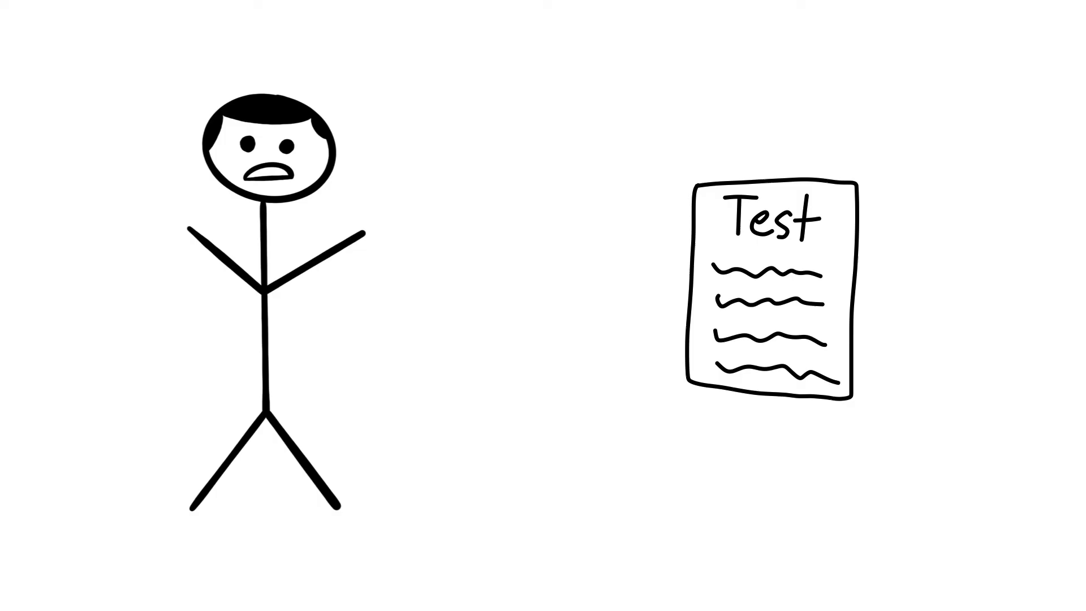
pyautogui.write('This is unfair!')
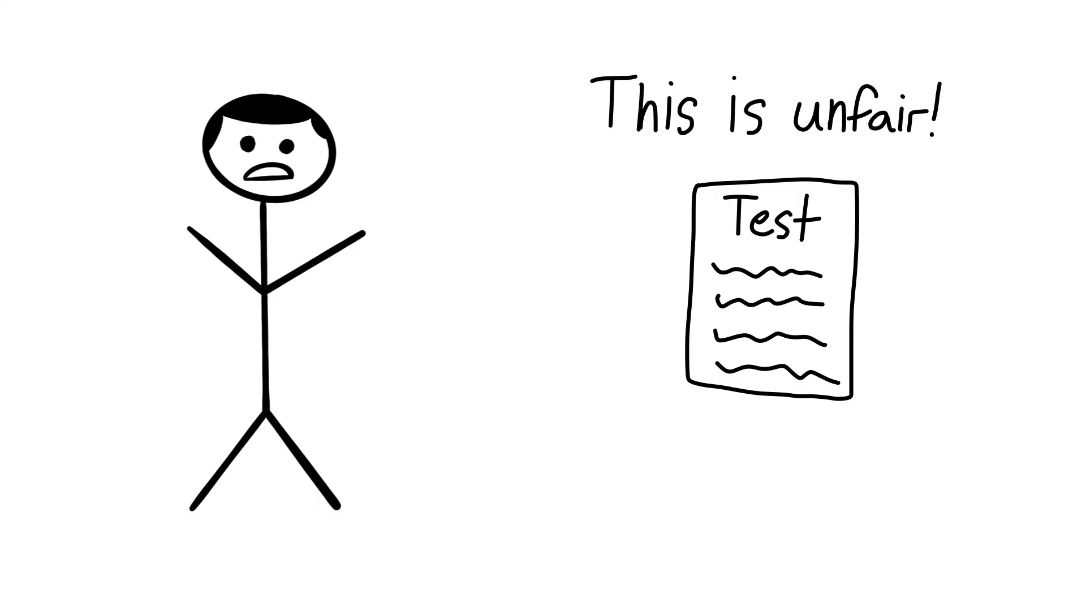